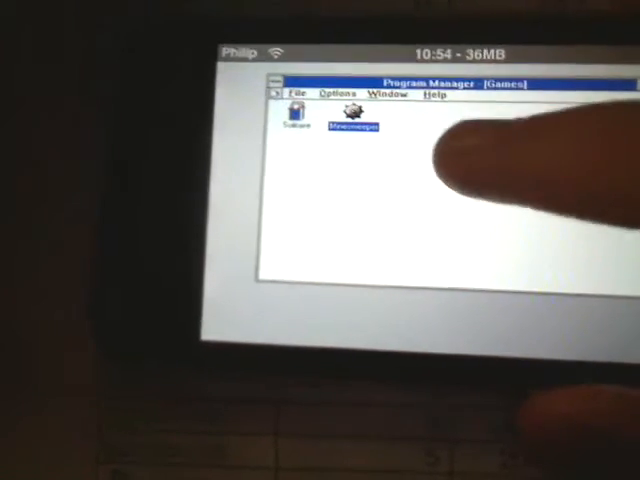
Minimize the Games group window so Accessories, Games, StartUp and Main group icons show.
{"action": "left_click", "coordinate": [276, 92]}
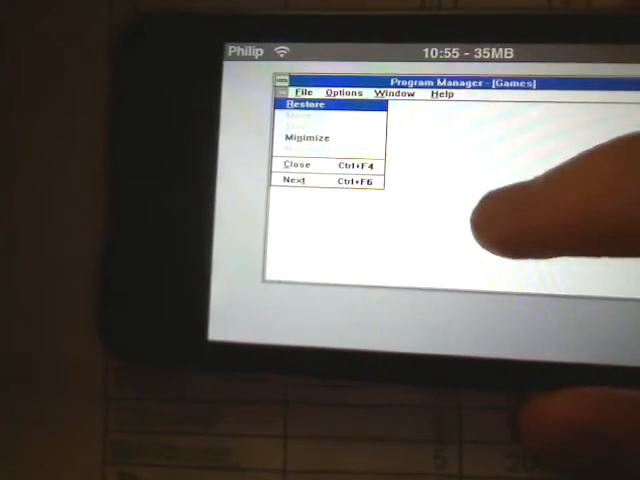
{"action": "left_click", "coordinate": [304, 92]}
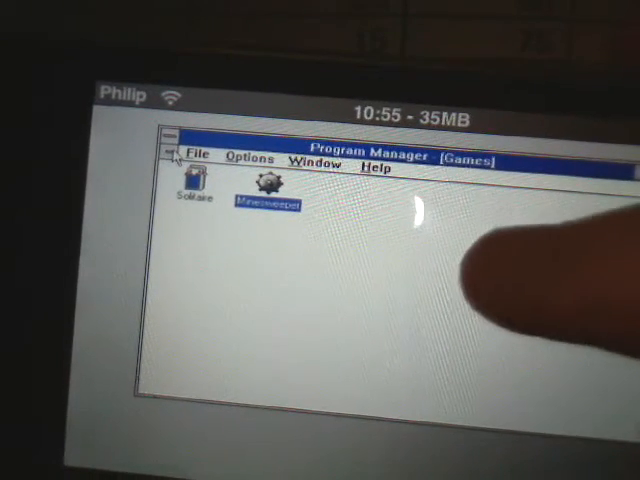
{"action": "left_click", "coordinate": [170, 142]}
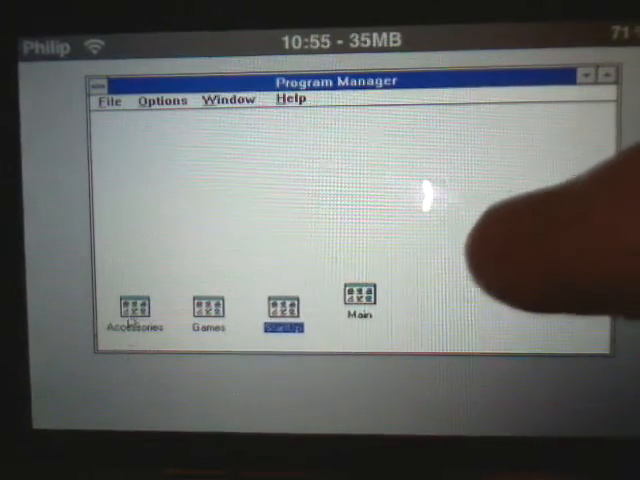
Open the Accessories program group from its icon in Program Manager.
{"action": "left_click", "coordinate": [132, 308]}
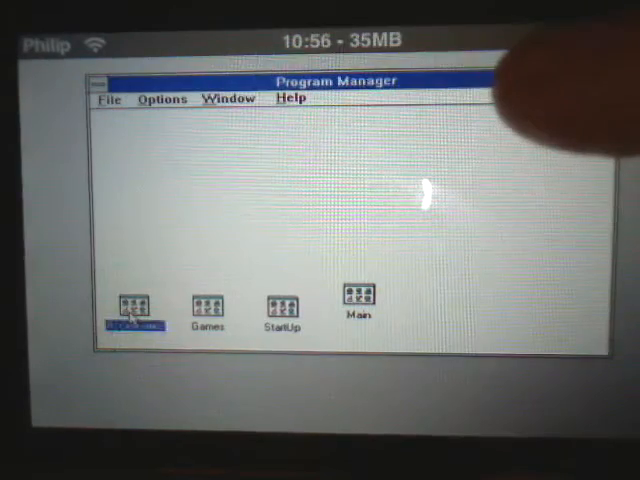
{"action": "double_click", "coordinate": [128, 304]}
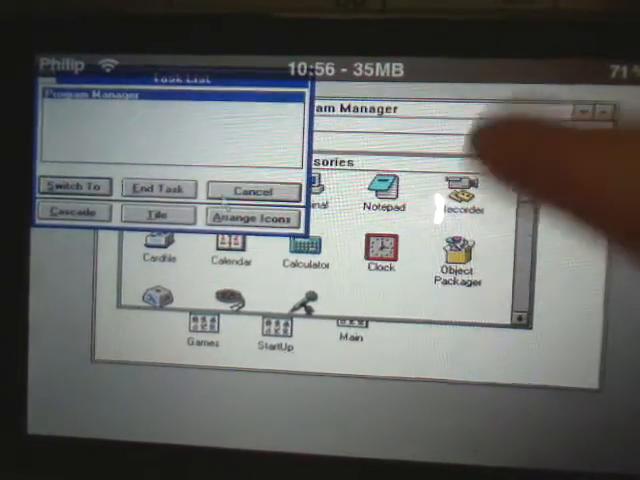
Cancel the Task List dialog, leaving the Accessories group visible.
{"action": "left_click", "coordinate": [252, 188]}
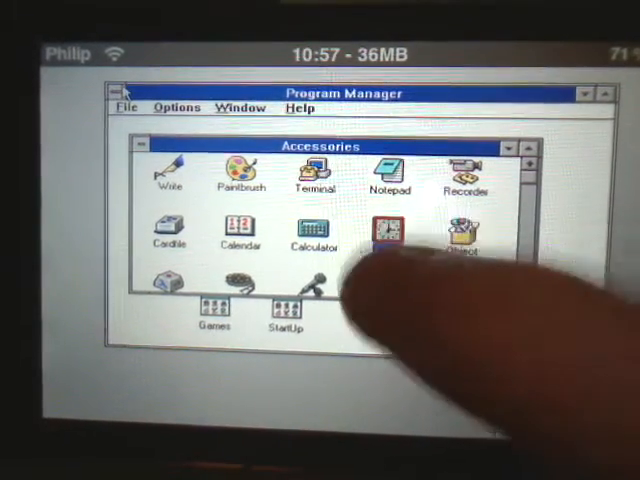
{"action": "left_click", "coordinate": [122, 92]}
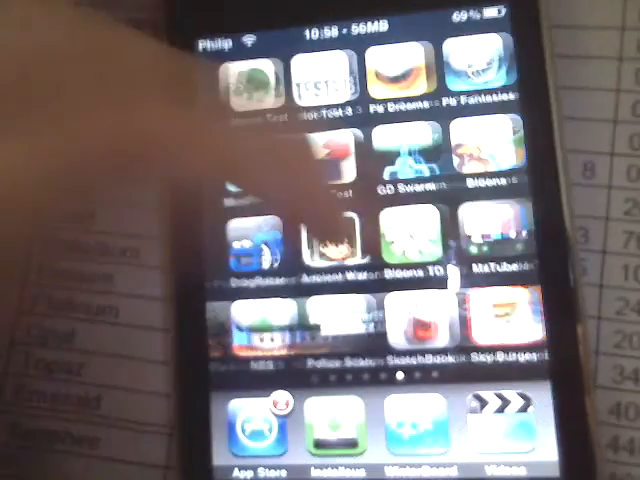
Launch Doodle Jump from the home screen and start a new game.
{"action": "scroll", "scroll_direction": "left", "scroll_amount": 3}
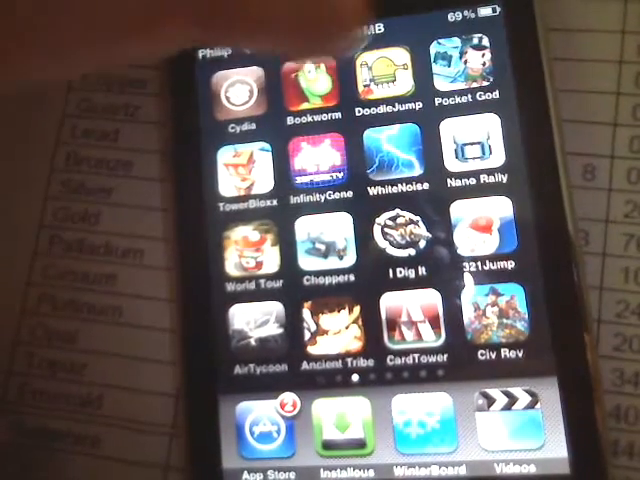
{"action": "left_click", "coordinate": [388, 82]}
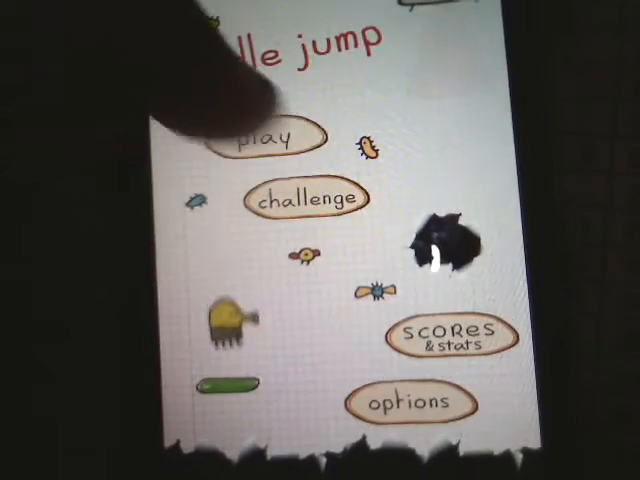
{"action": "left_click", "coordinate": [258, 138]}
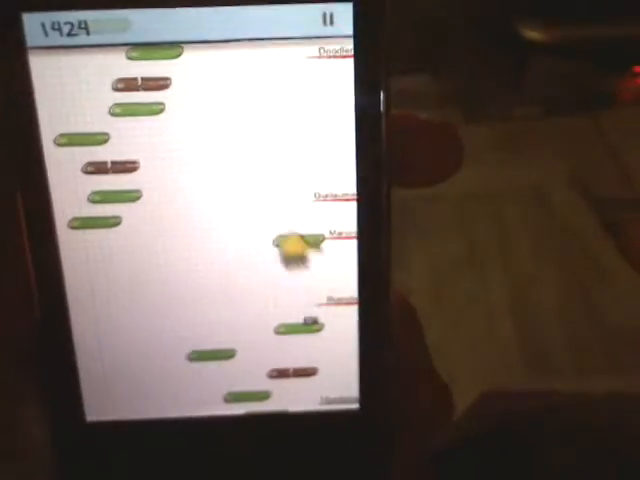